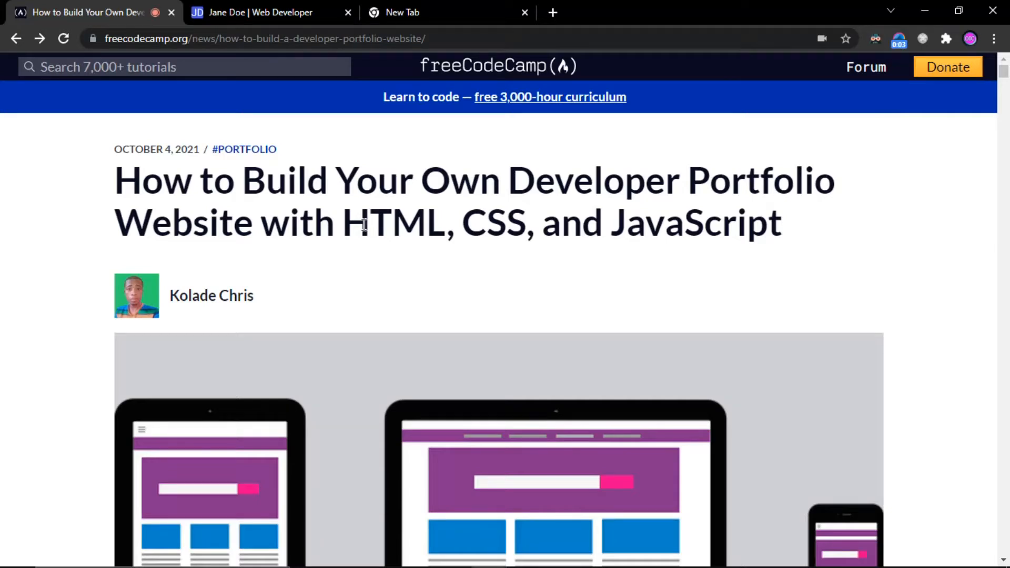
pyautogui.moveTo(162, 191)
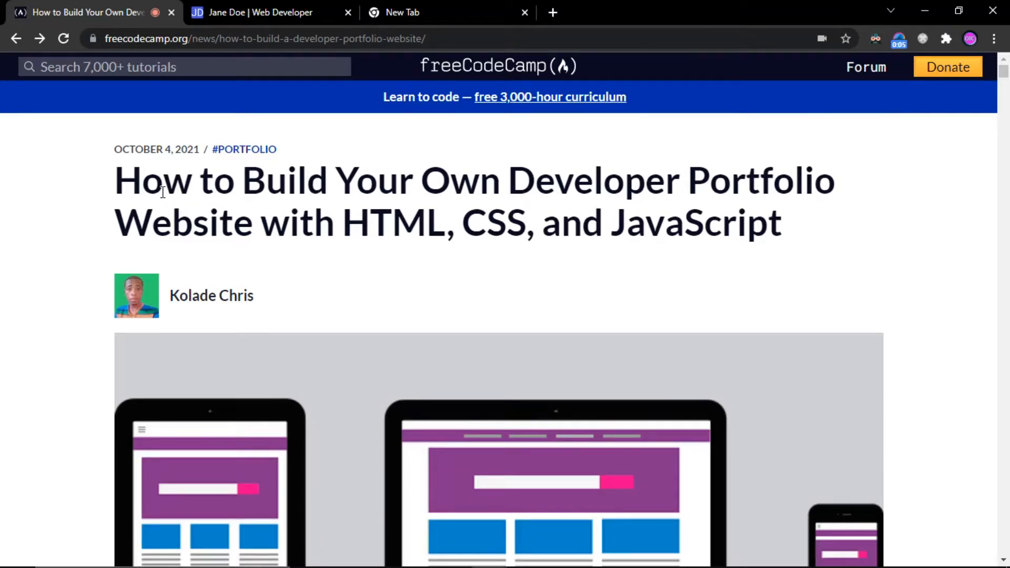
pyautogui.moveTo(281, 305)
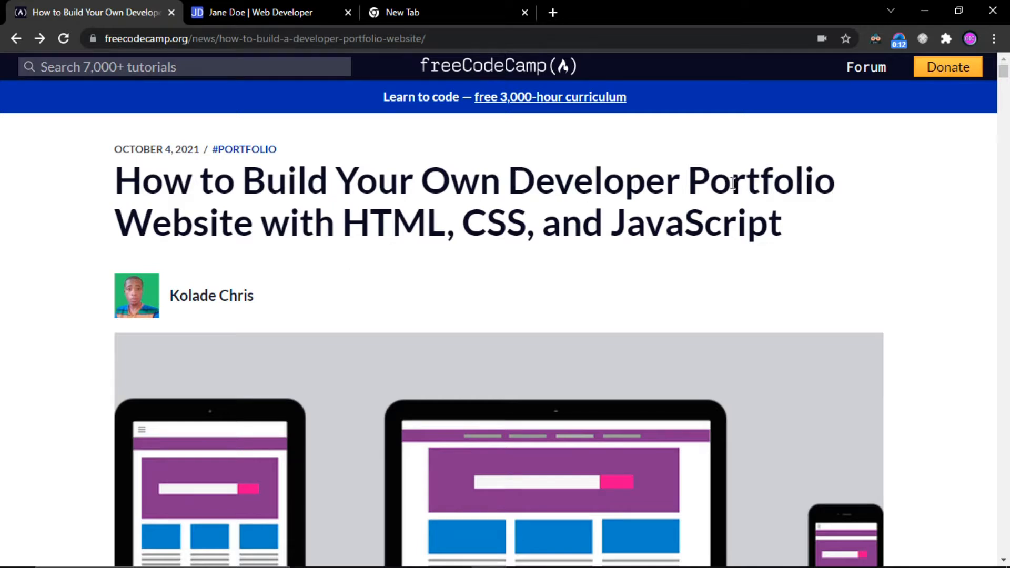
# - Highlight the technologies in the article title, then bring up the web portfolio and scroll it
pyautogui.moveTo(336, 222); pyautogui.dragTo(690, 222)
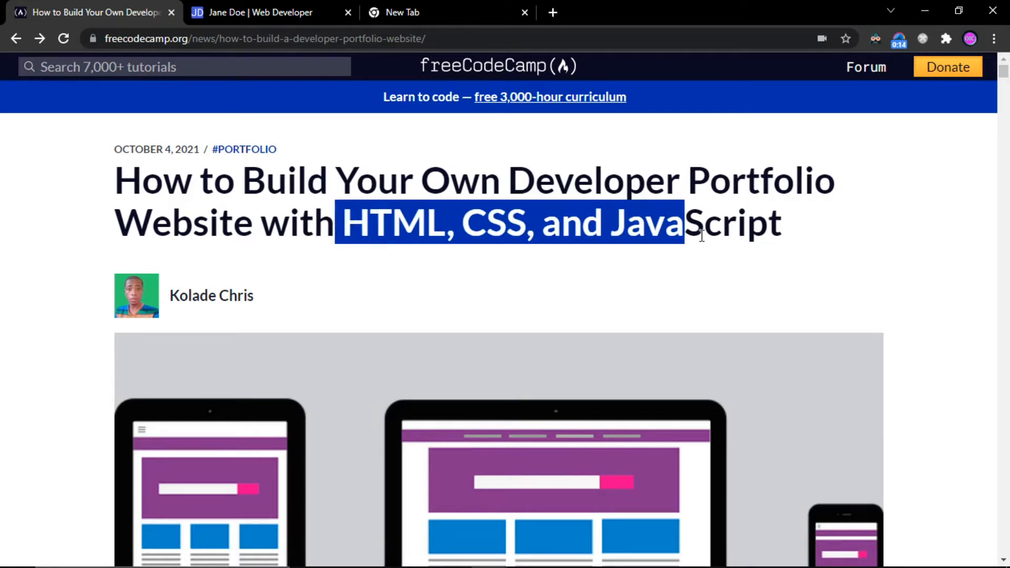
pyautogui.click(406, 235)
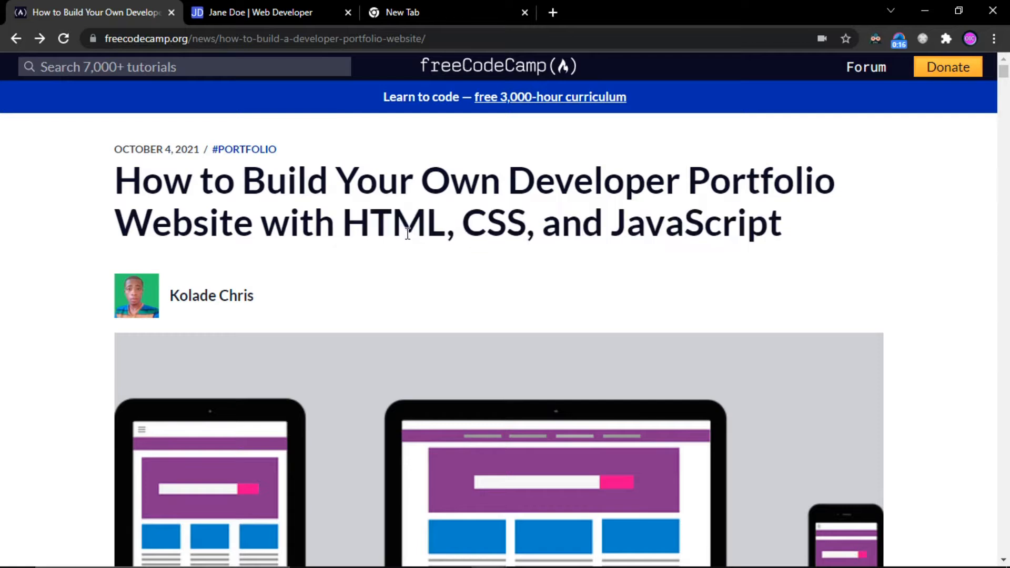
pyautogui.click(250, 13)
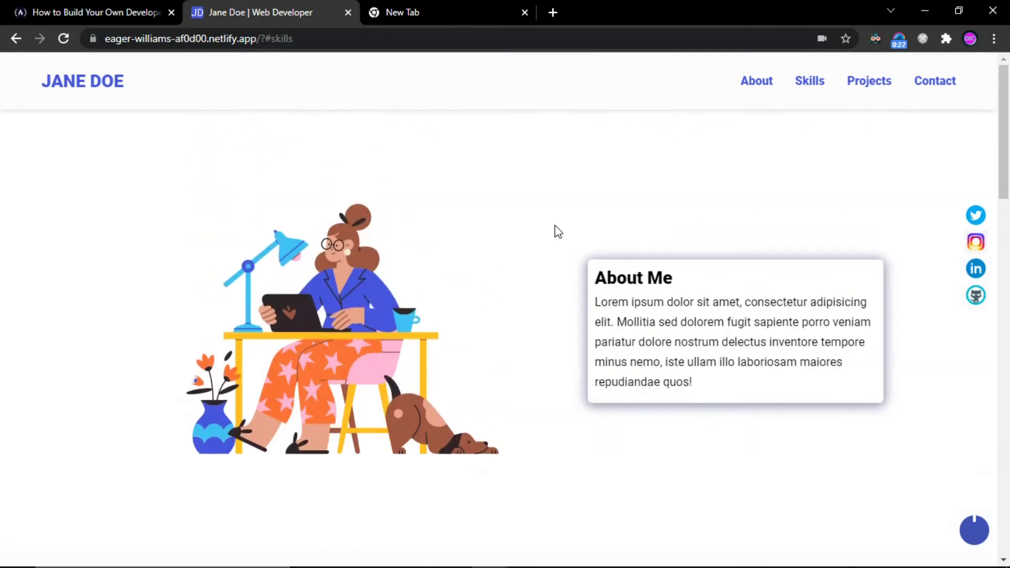
pyautogui.scroll(-3)
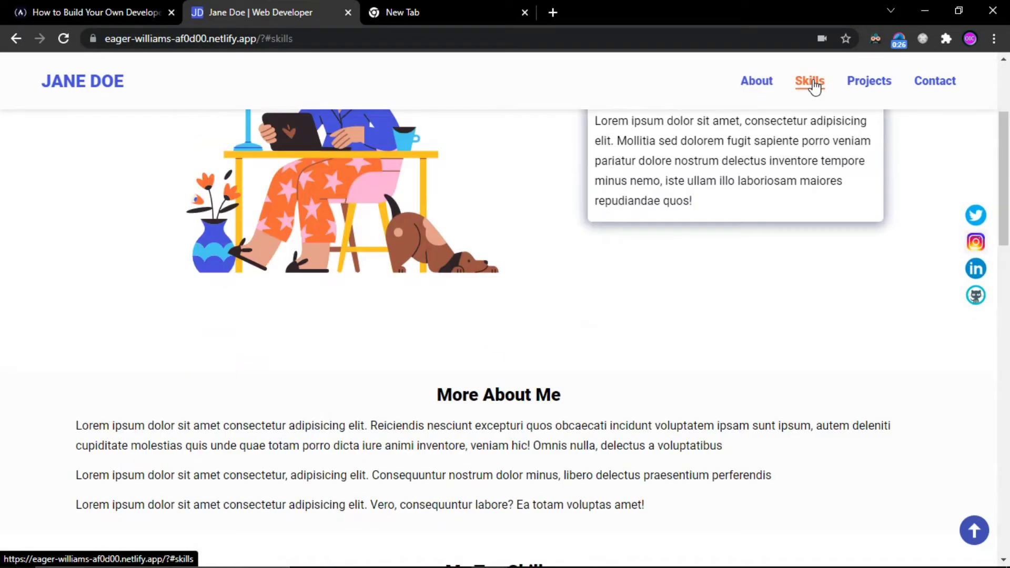
# - Jump to the Skills and Contact sections of the web portfolio, then return to its top
pyautogui.click(935, 80)
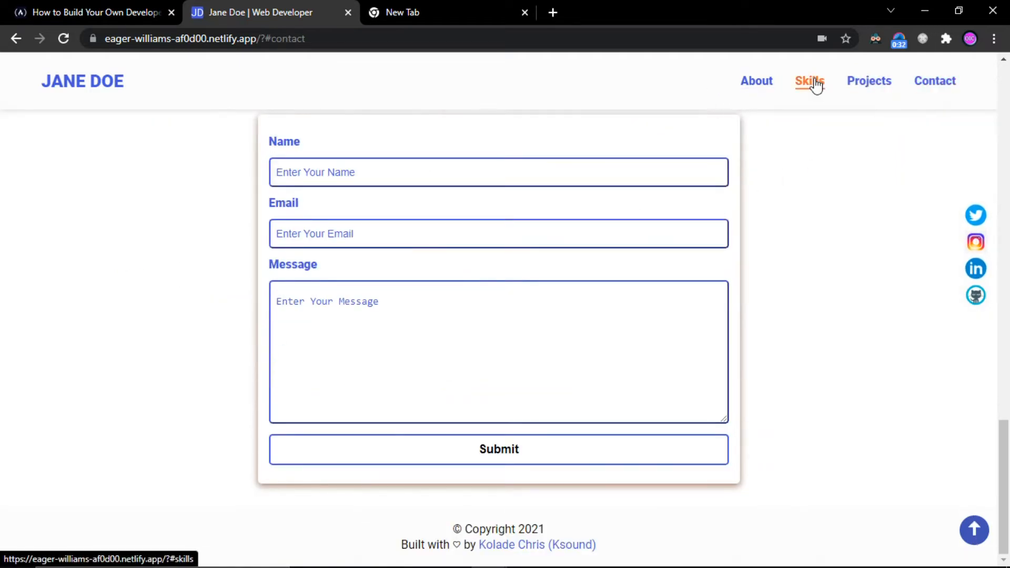
pyautogui.click(934, 81)
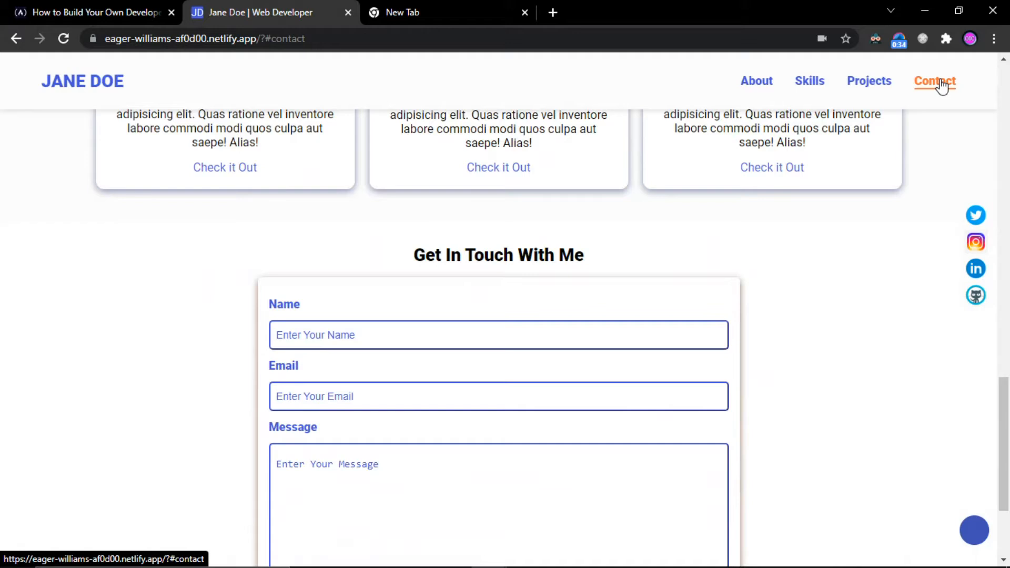
pyautogui.scroll(-3)
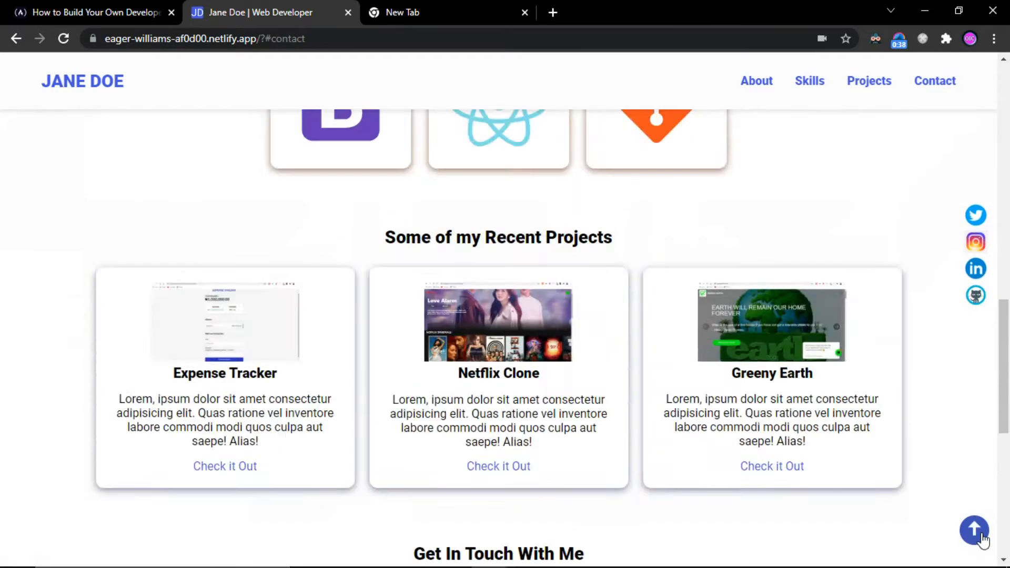
pyautogui.click(972, 536)
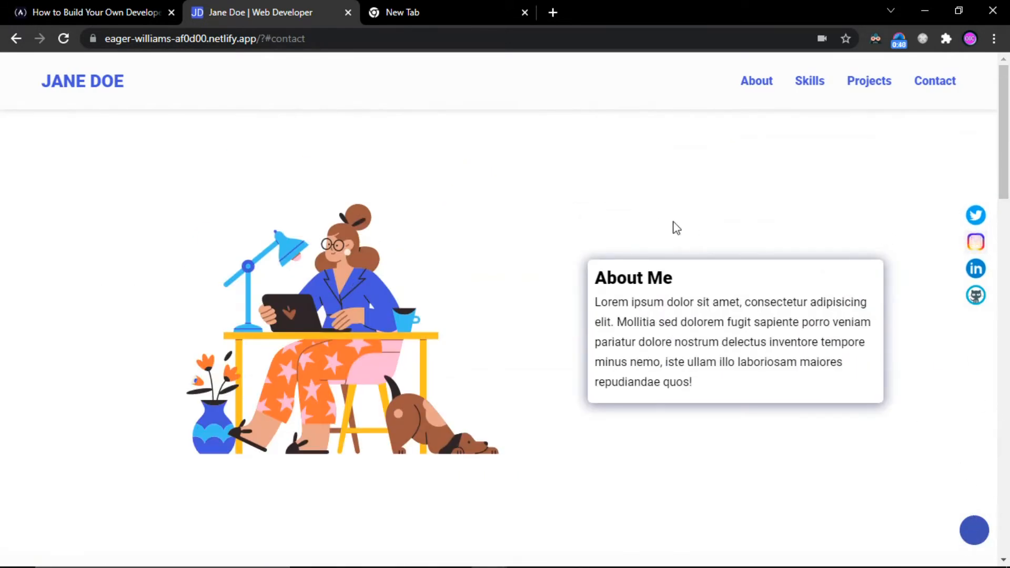
pyautogui.moveTo(555, 206)
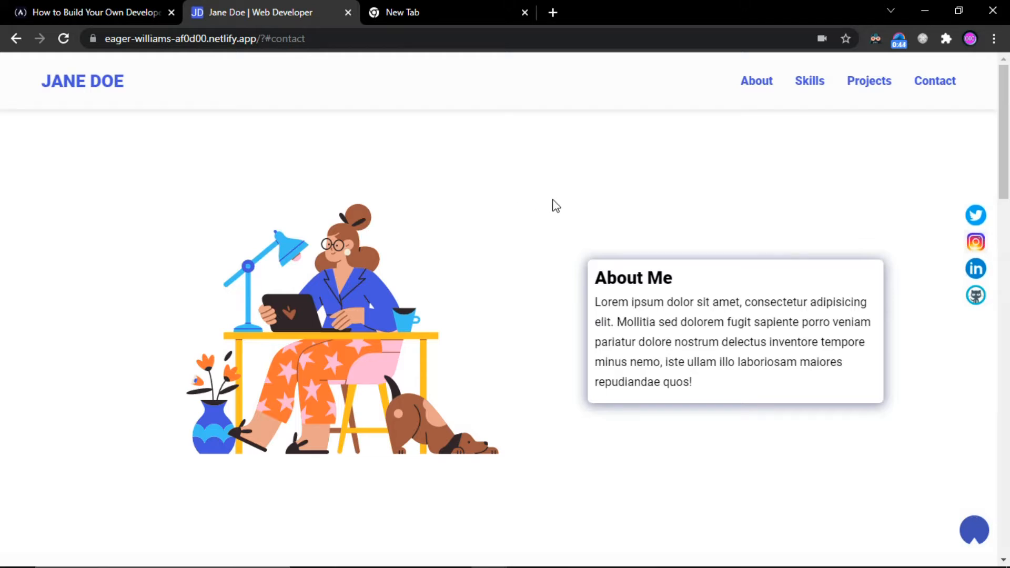
pyautogui.moveTo(83, 198)
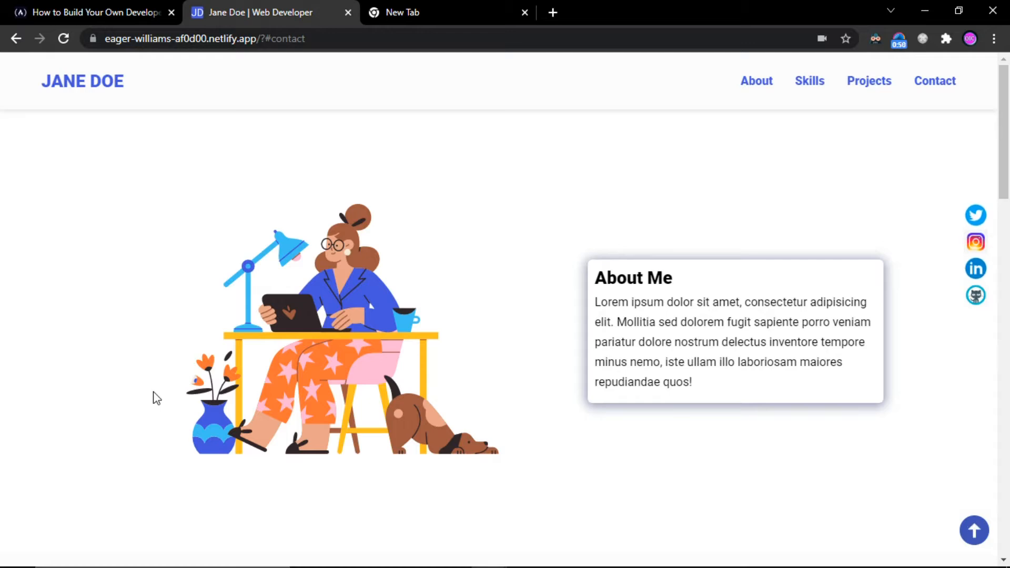
# - Show the narrow layout via developer tools and scroll down through its sections
pyautogui.press('F12')
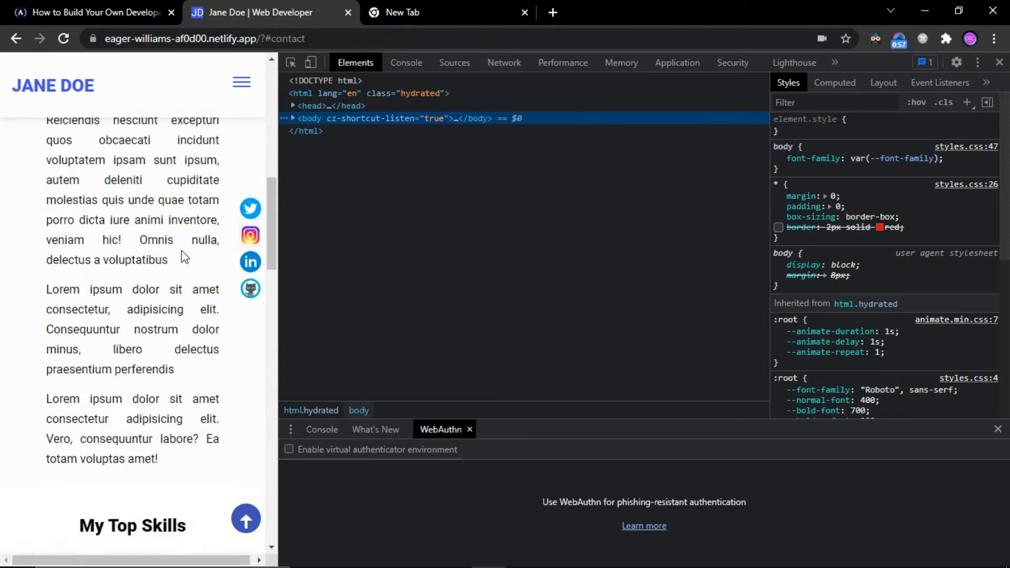
pyautogui.scroll(-3)
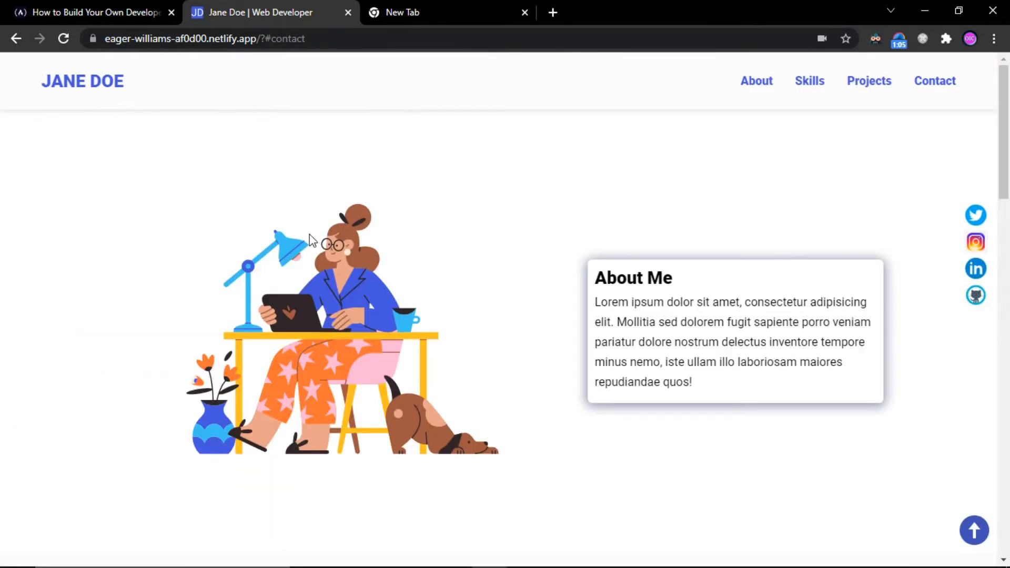
pyautogui.scroll(-3)
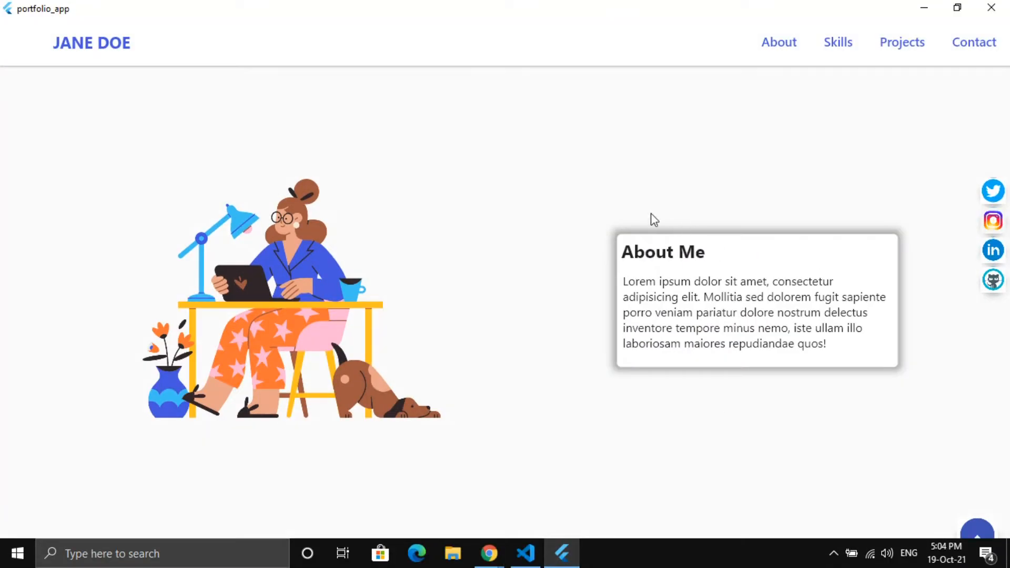
pyautogui.scroll(-3)
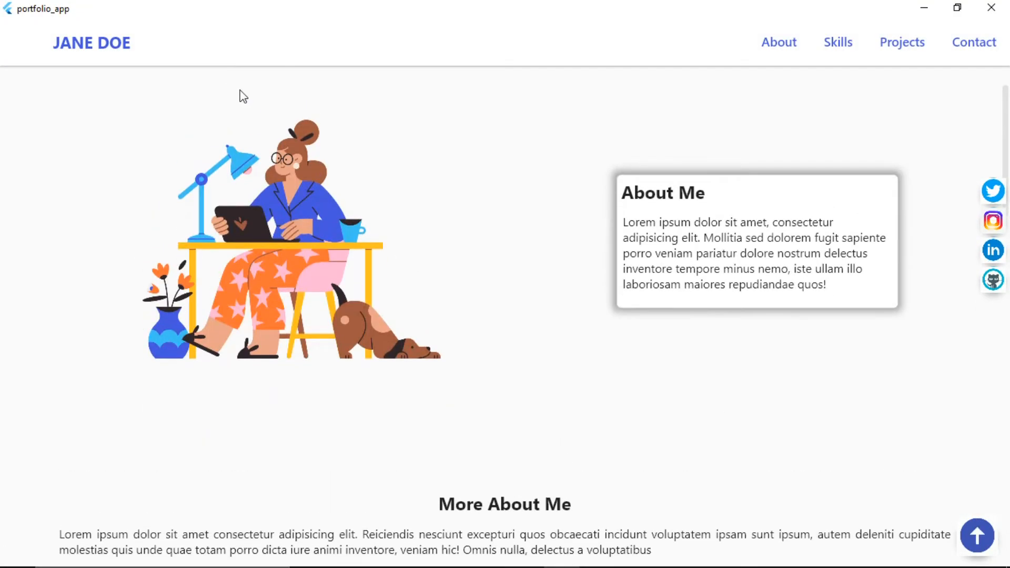
pyautogui.scroll(-3)
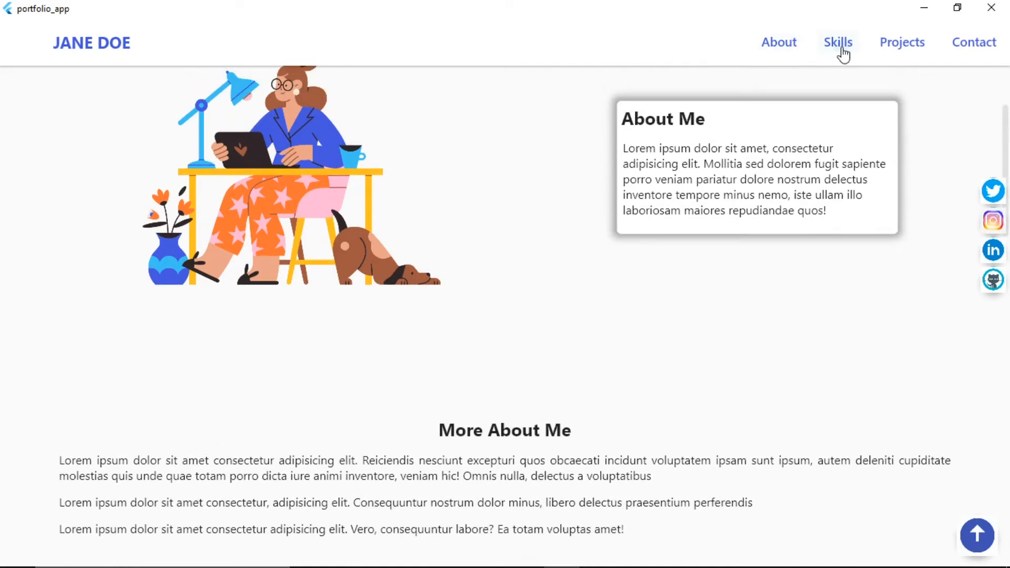
# - Navigate the narrow layout to Skills, back to About, then to Recent Projects
pyautogui.click(902, 42)
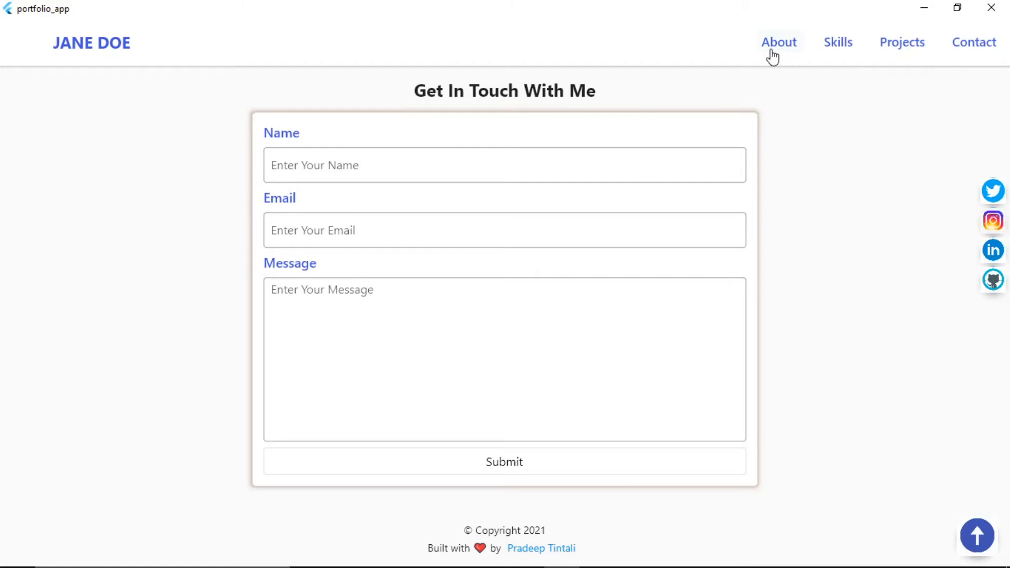
pyautogui.moveTo(790, 51)
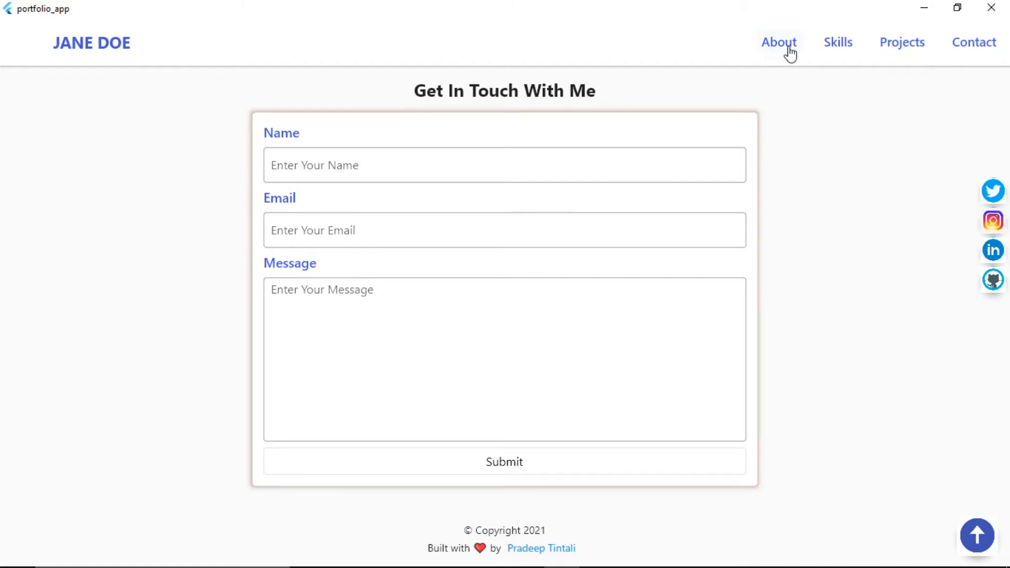
pyautogui.click(902, 43)
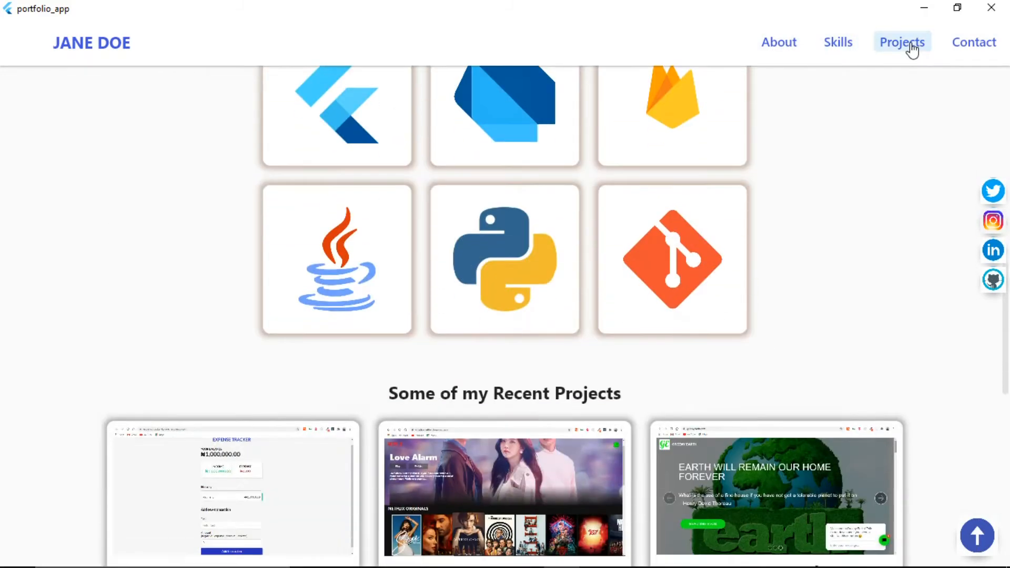
pyautogui.click(974, 42)
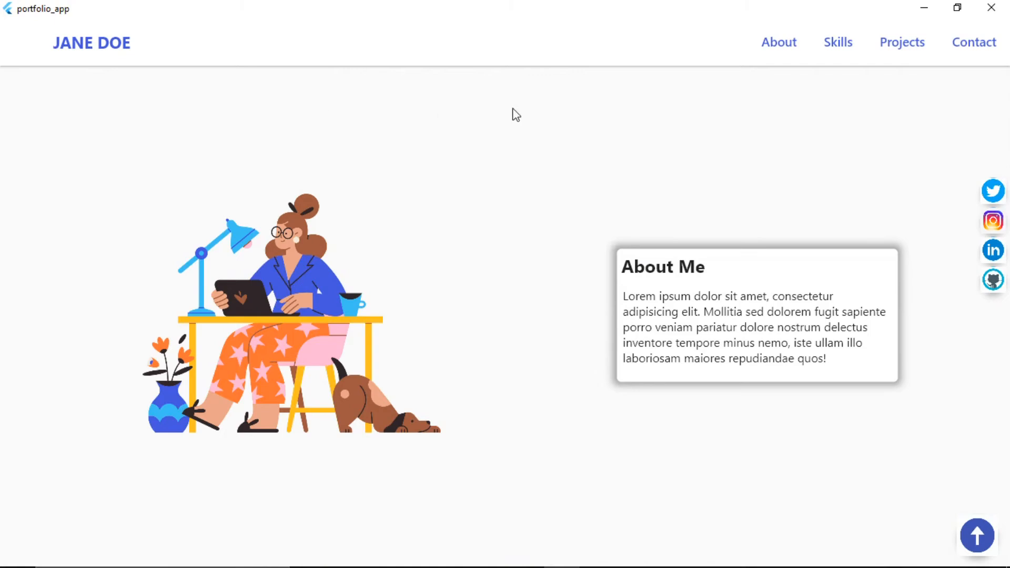
pyautogui.moveTo(468, 177)
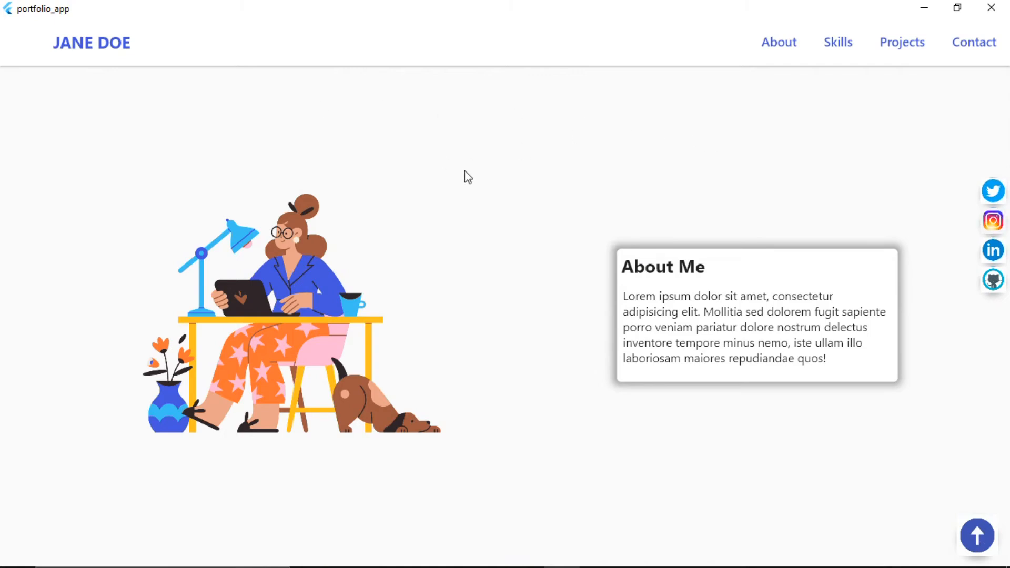
pyautogui.scroll(-3)
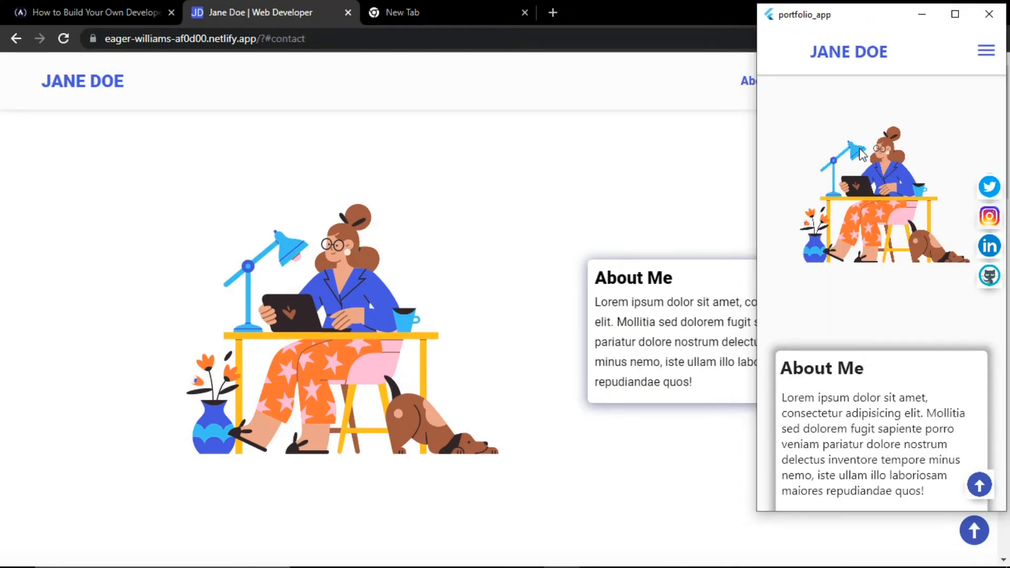
# - Scroll down through the Flutter window's sections to the My Top Skills grid
pyautogui.scroll(-3)
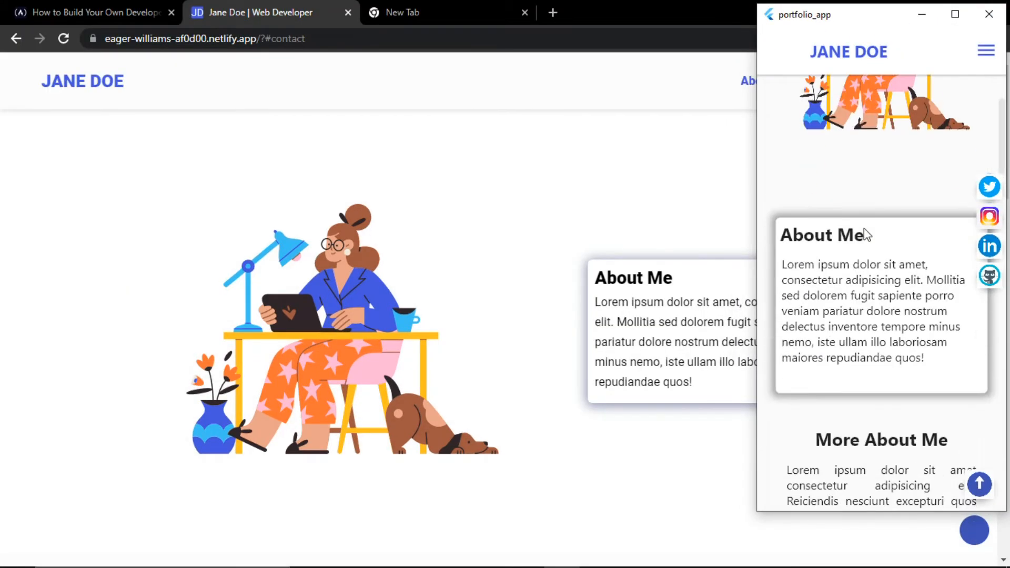
pyautogui.scroll(-3)
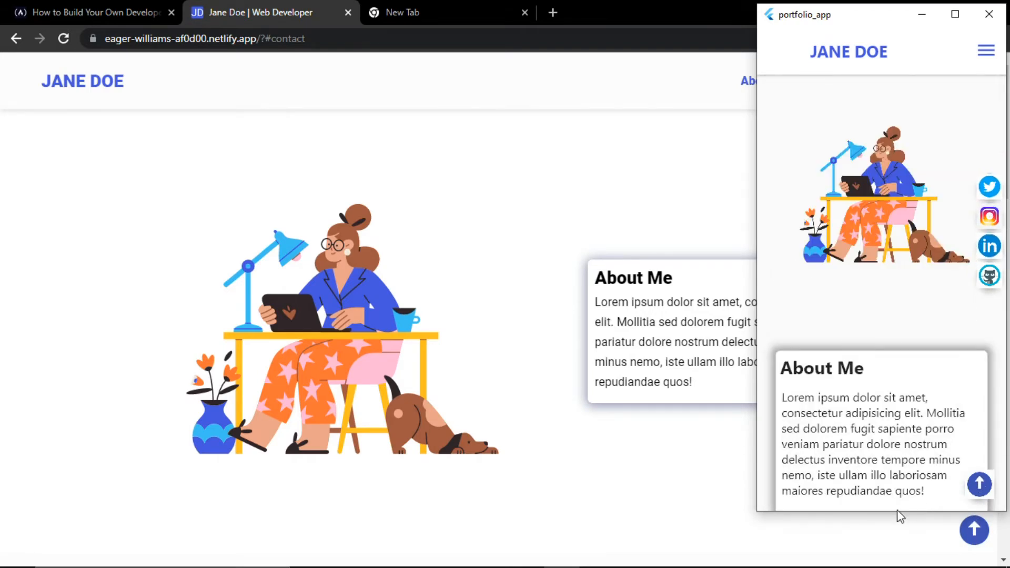
pyautogui.scroll(-3)
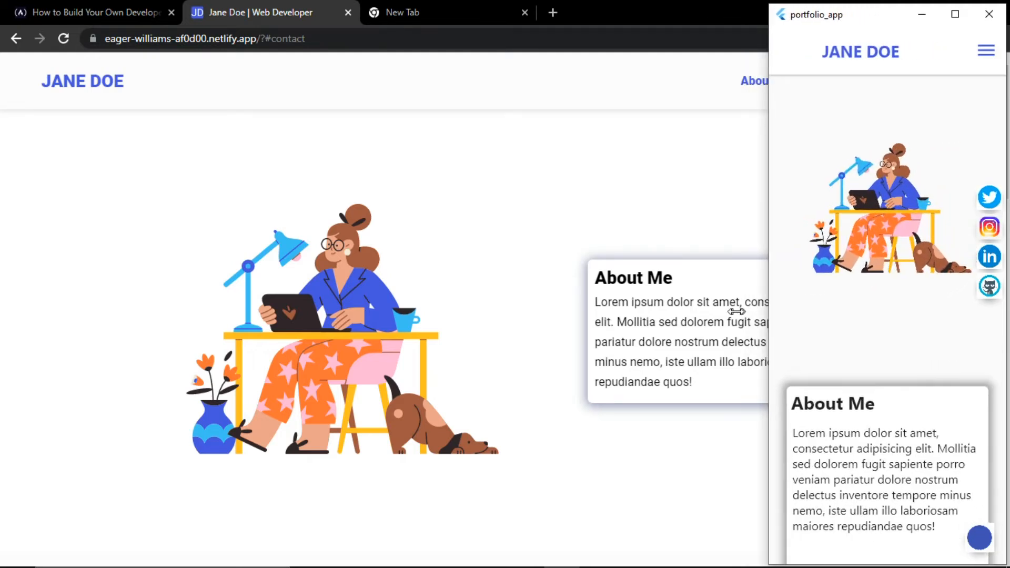
pyautogui.scroll(-3)
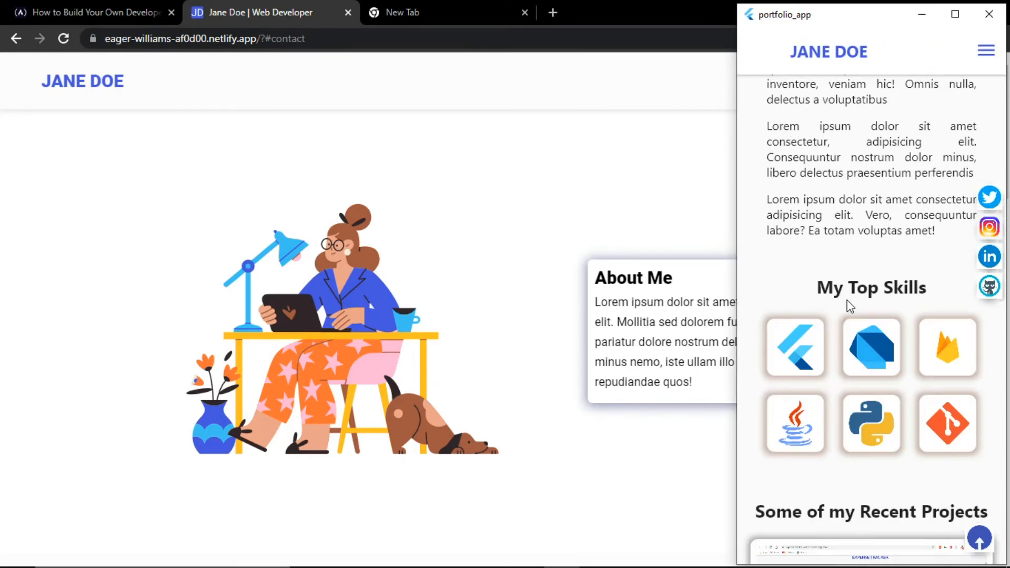
pyautogui.scroll(-3)
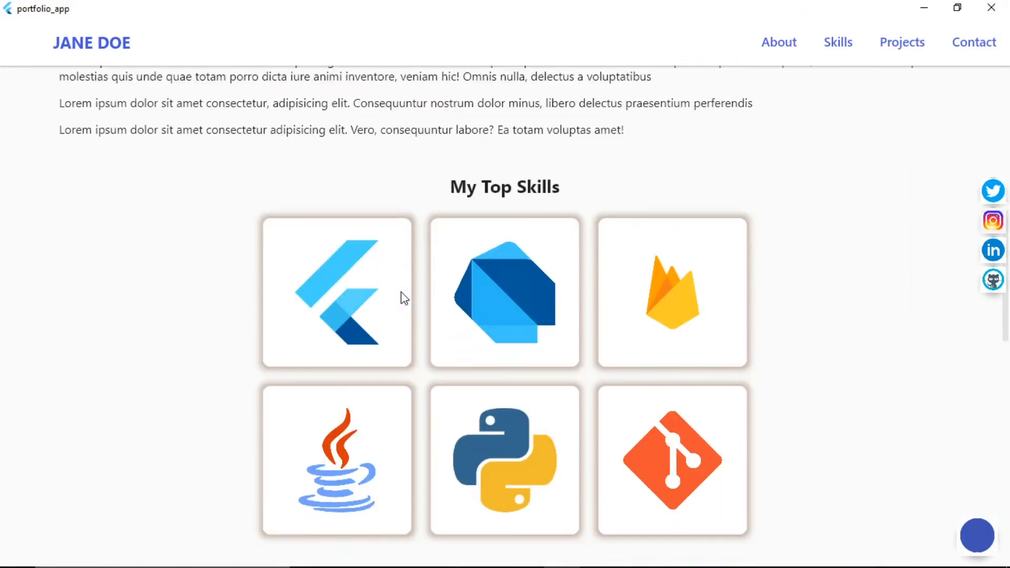
# - Return to the top of the full-width portfolio, scroll down, and jump back to the top
pyautogui.click(778, 42)
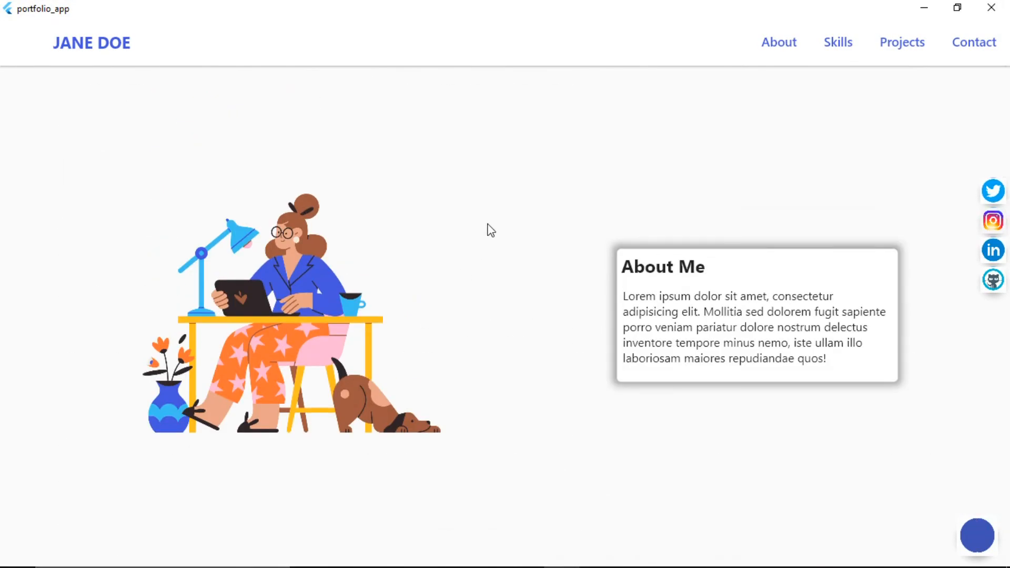
pyautogui.moveTo(813, 88)
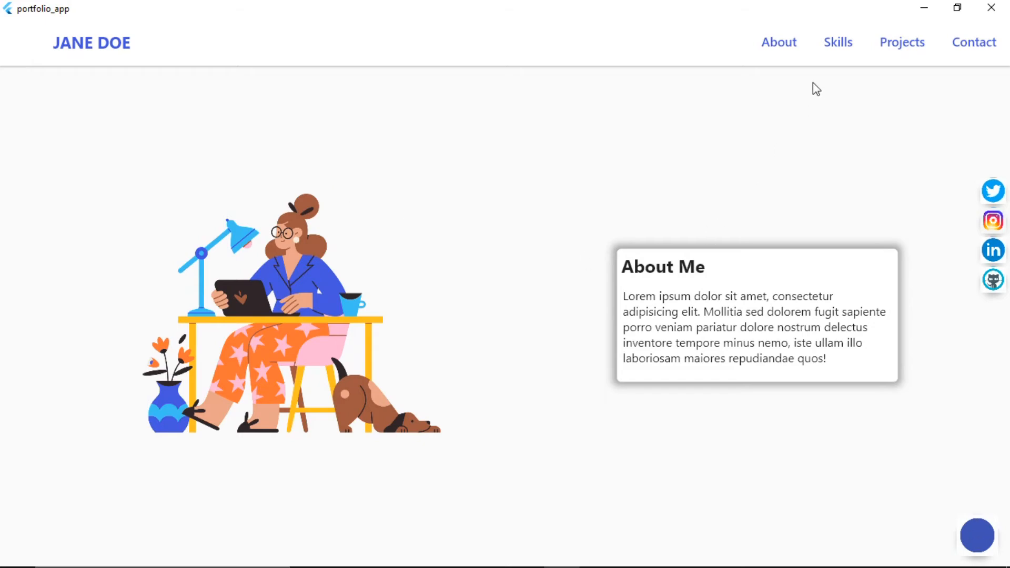
pyautogui.scroll(-3)
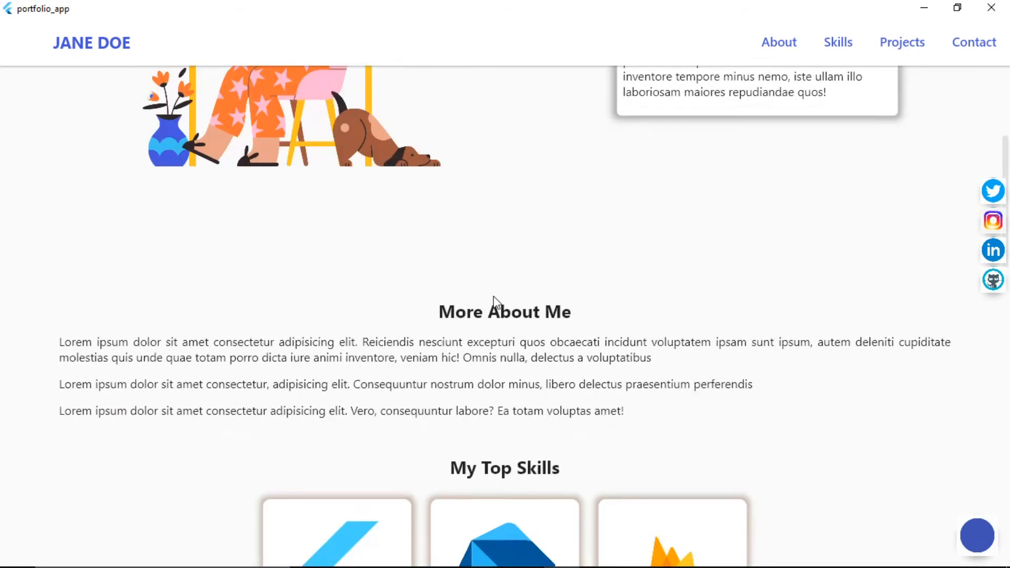
pyautogui.scroll(-3)
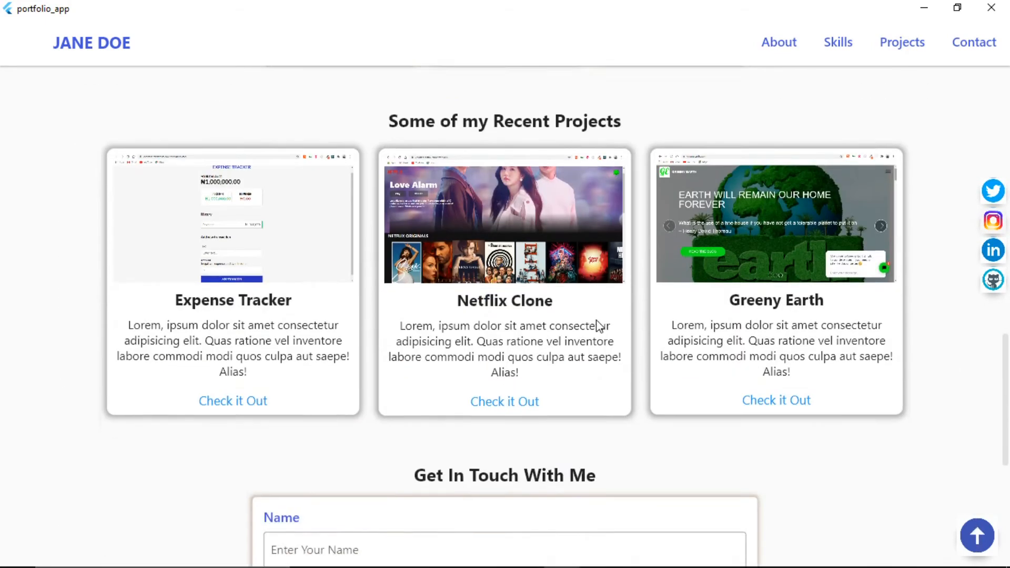
pyautogui.click(779, 42)
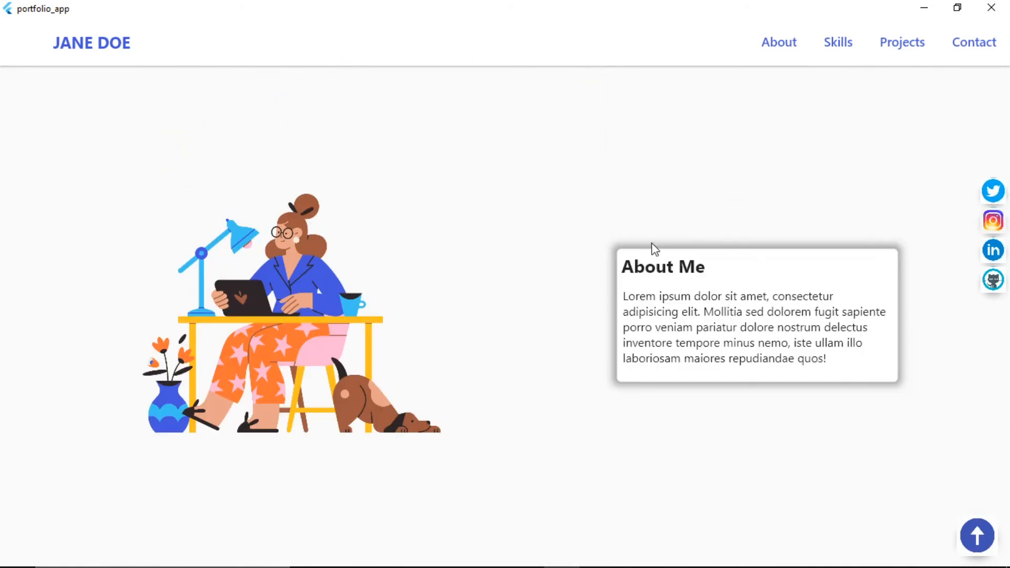
pyautogui.moveTo(266, 153)
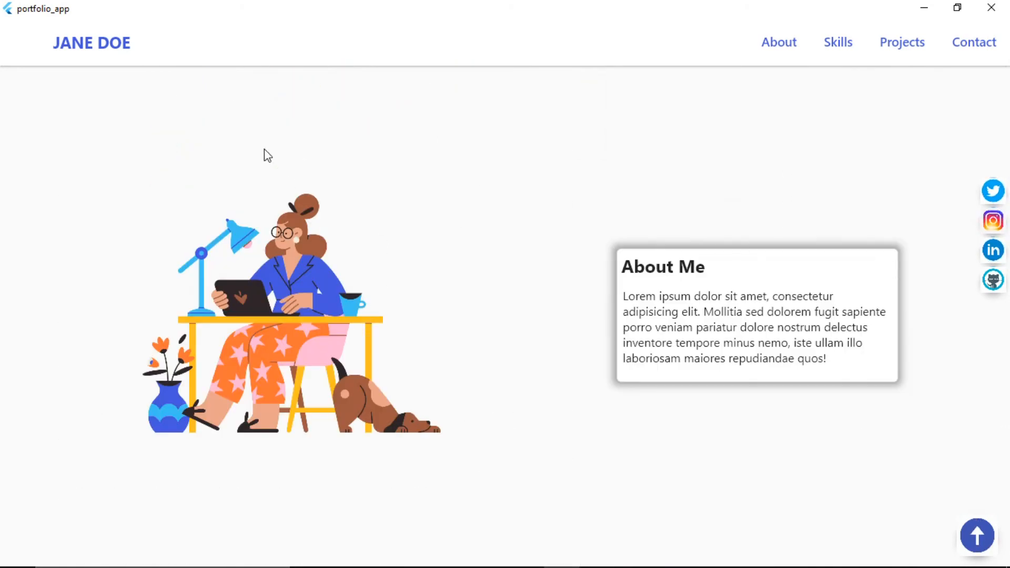
pyautogui.moveTo(844, 120)
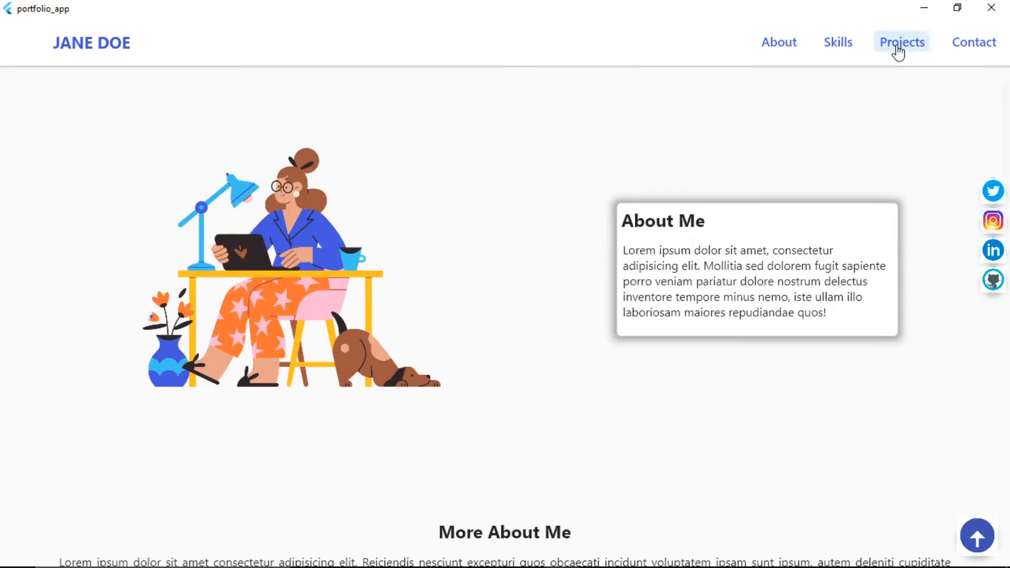
# - Visit the Recent Projects section via the nav links, then return to the About Me hero
pyautogui.click(838, 42)
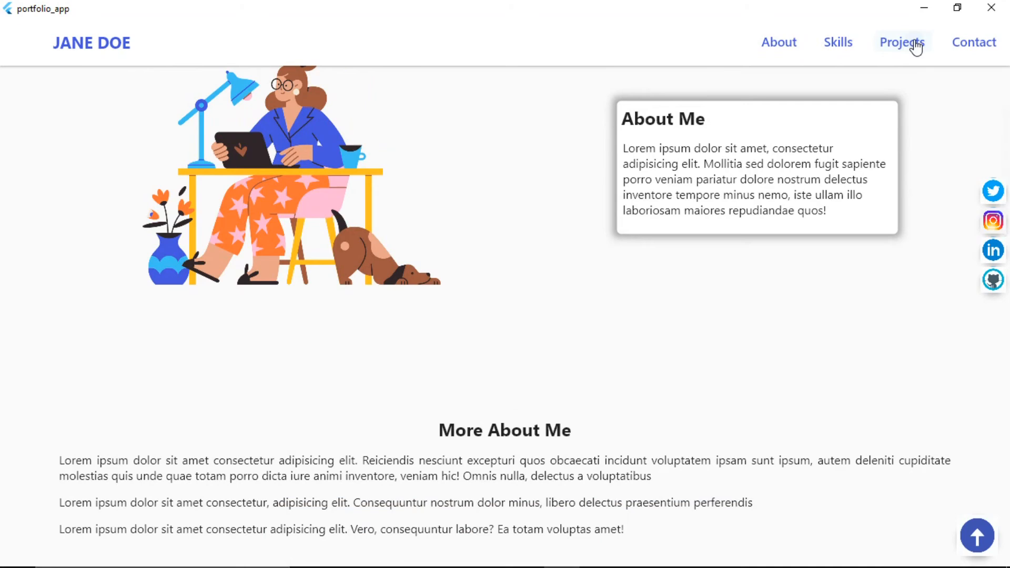
pyautogui.click(902, 42)
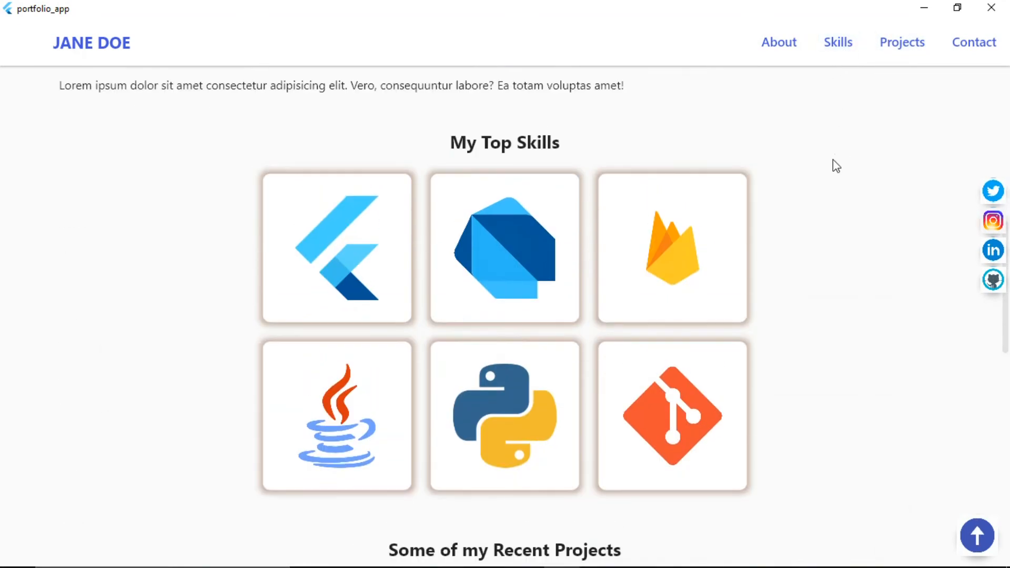
pyautogui.click(778, 42)
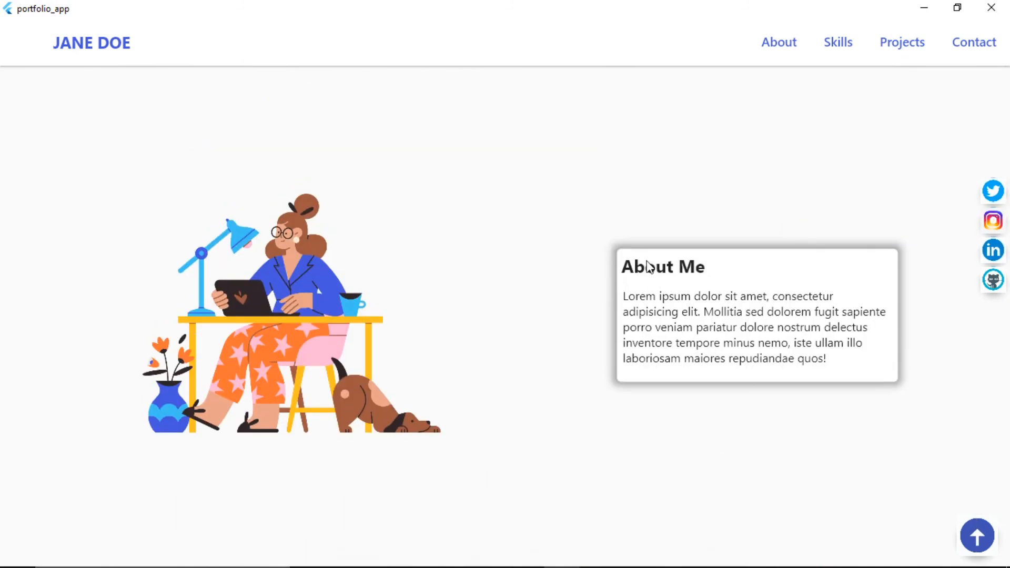
pyautogui.moveTo(635, 282)
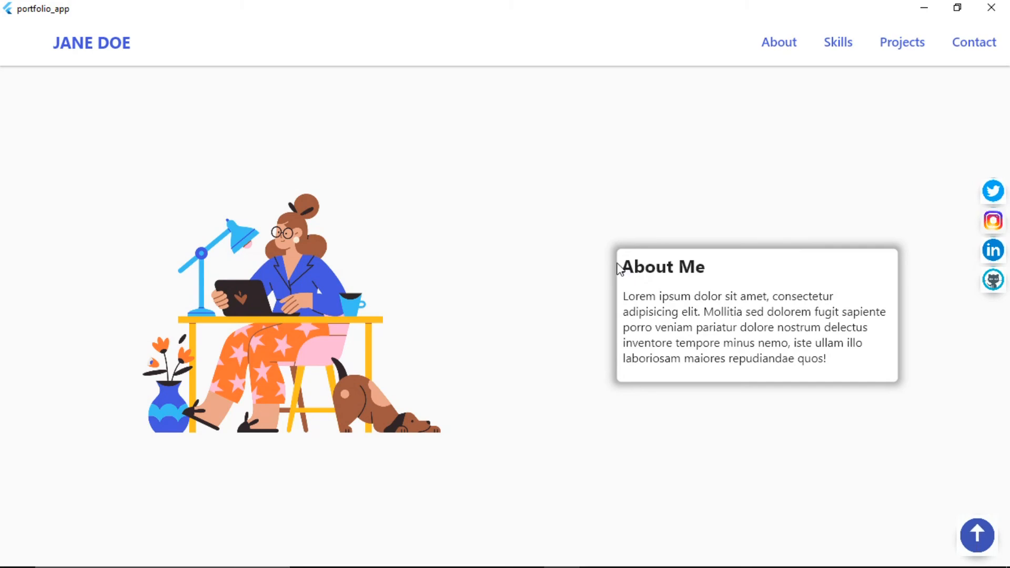
pyautogui.moveTo(831, 358)
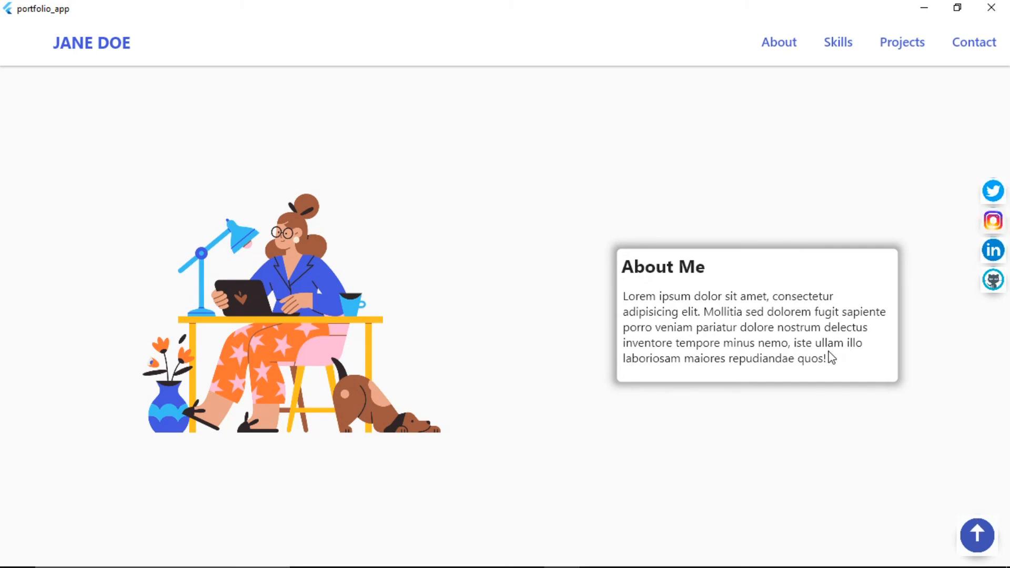
pyautogui.moveTo(905, 187)
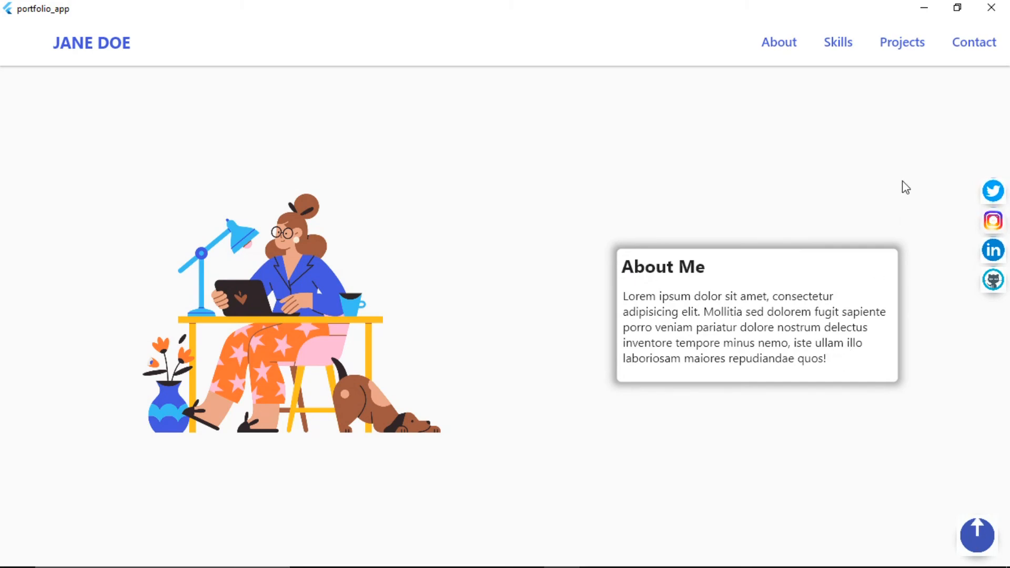
pyautogui.moveTo(659, 212)
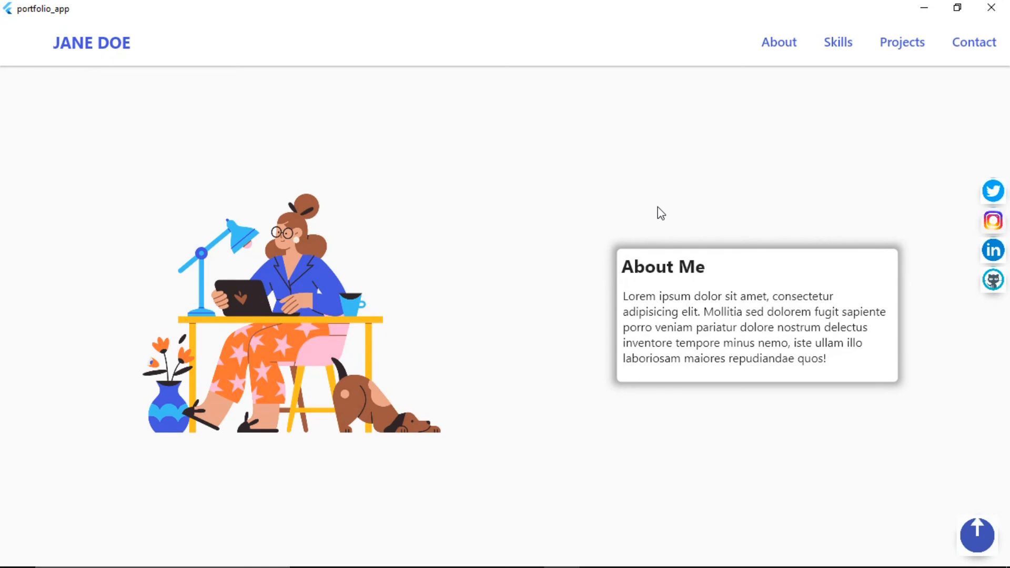
pyautogui.moveTo(686, 205)
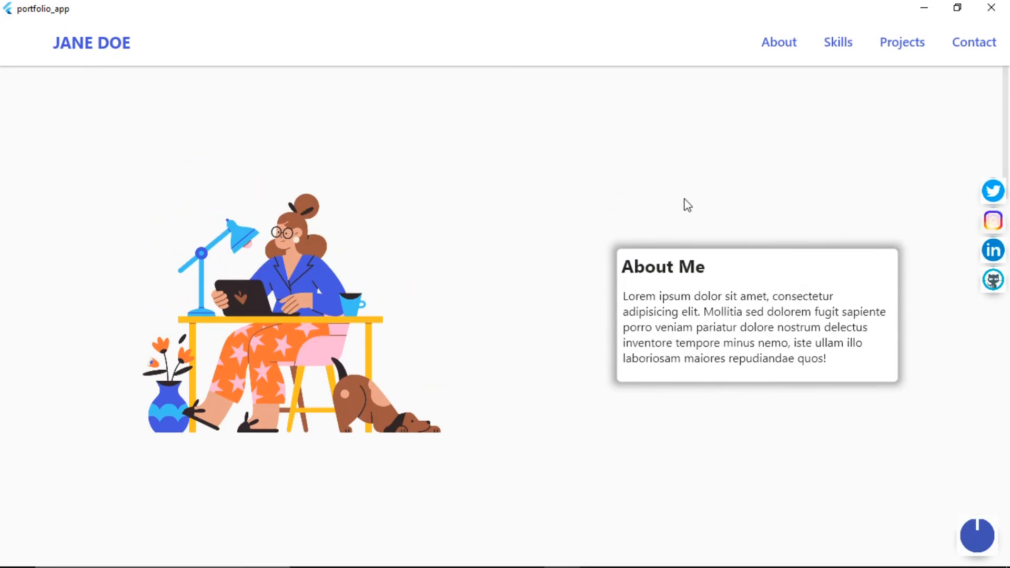
pyautogui.moveTo(593, 185)
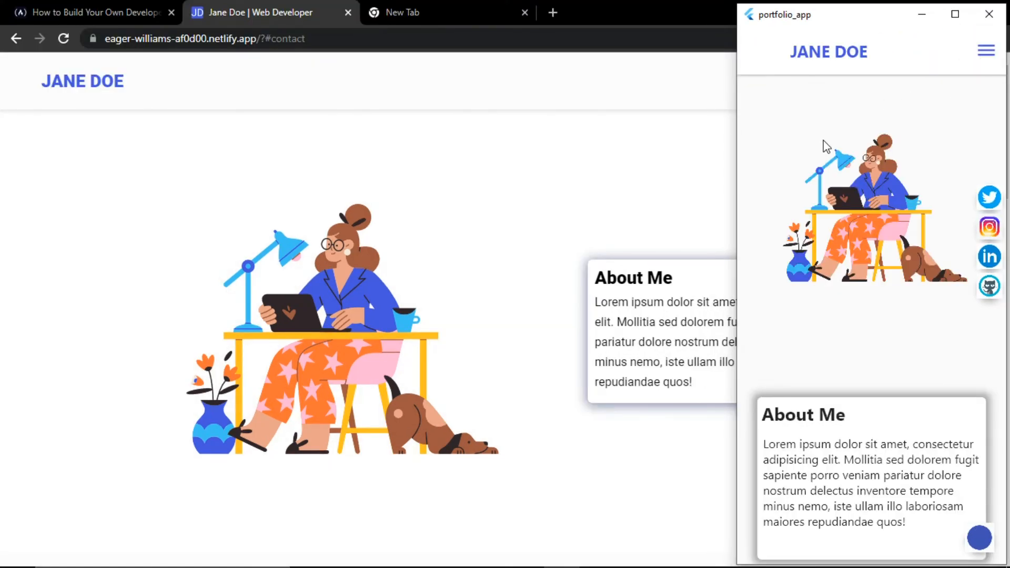
pyautogui.moveTo(626, 168)
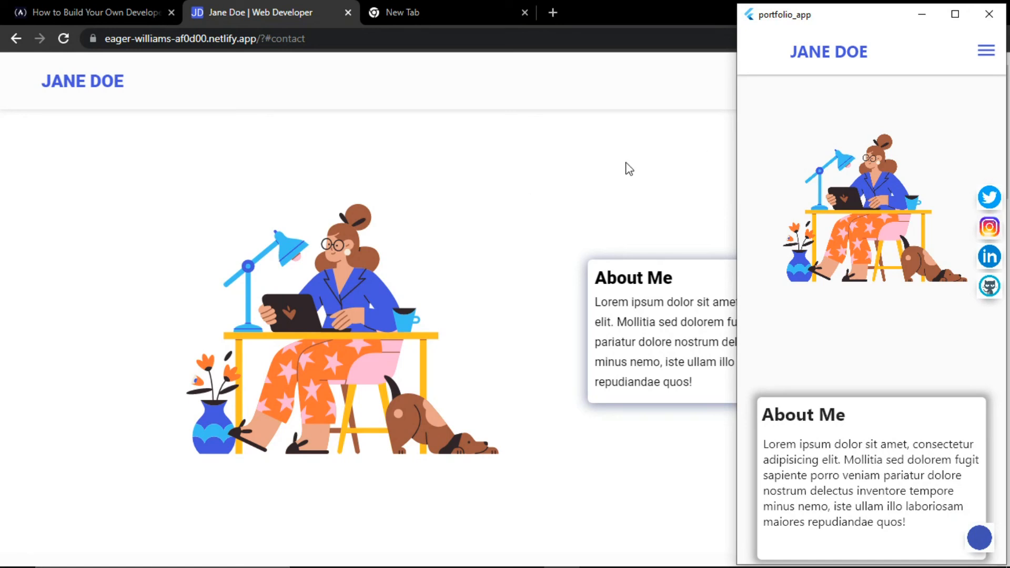